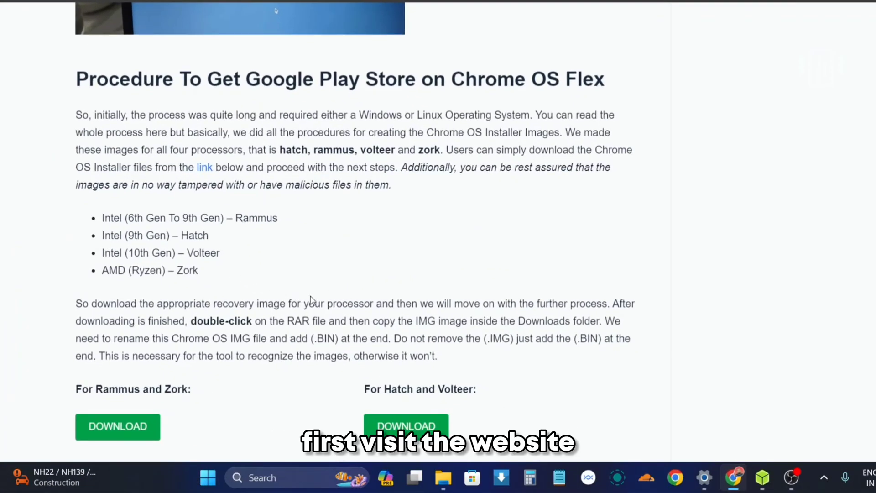
- Highlight the AMD Ryzen Zork recovery image entry and scroll further down the guide
{"action": "double_click", "coordinate": [112, 218]}
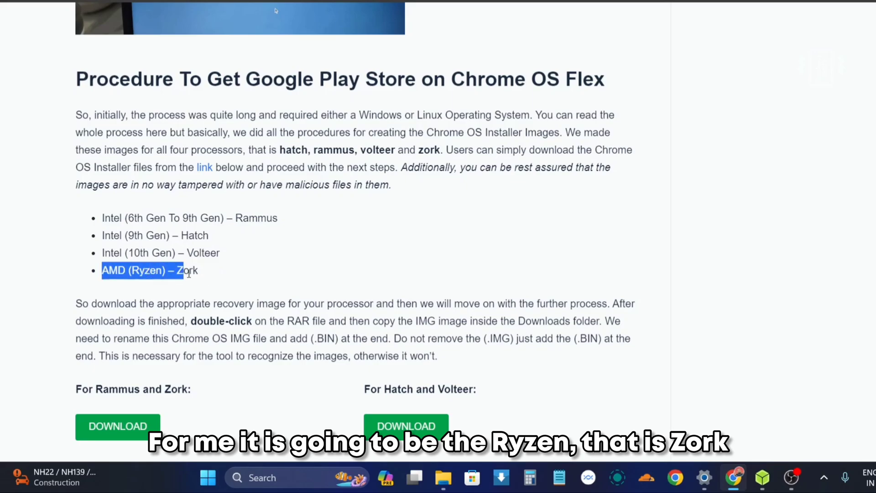
{"action": "scroll", "scroll_direction": "down", "scroll_amount": 3}
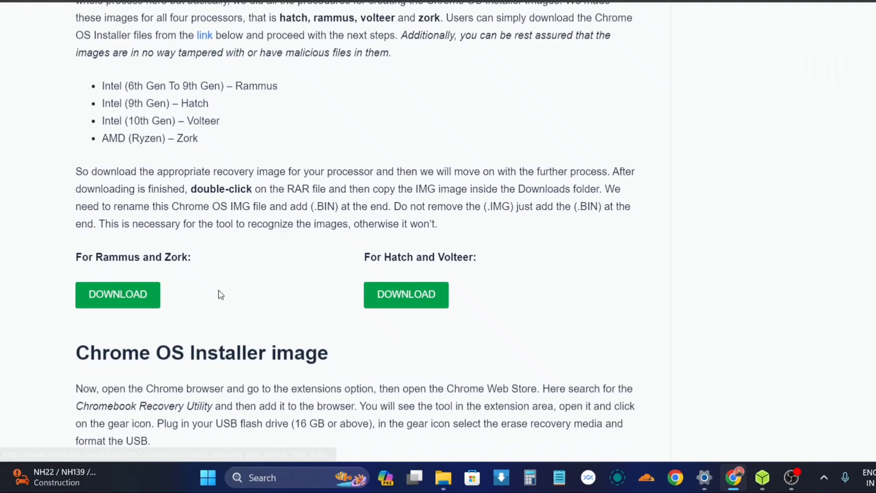
{"action": "mouse_move", "coordinate": [420, 286]}
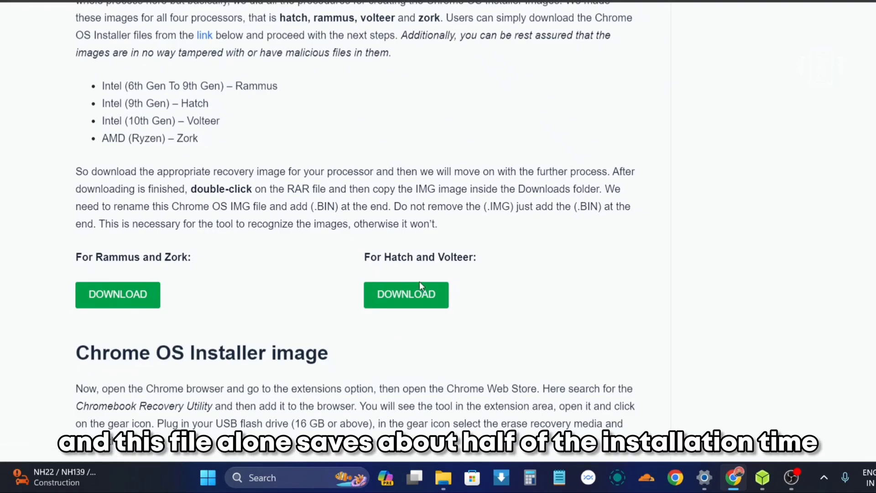
{"action": "mouse_move", "coordinate": [413, 286]}
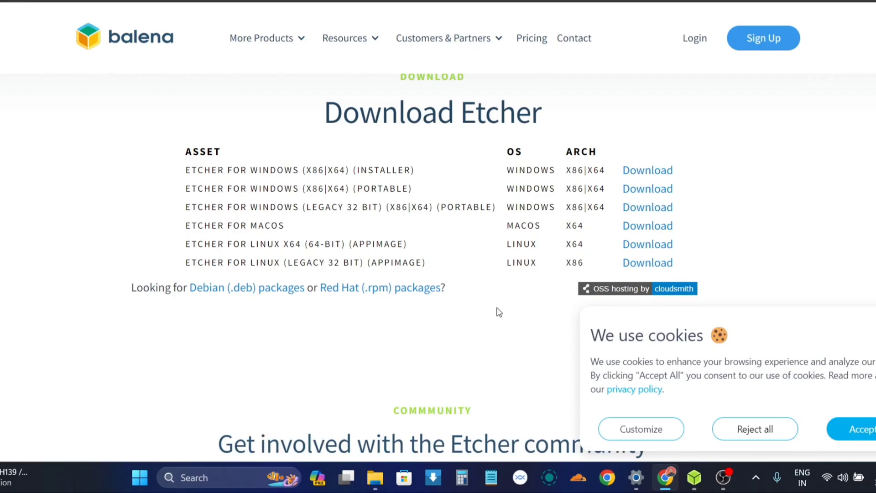
- Extract chromeos_zork_recovery.rar and open the extracted chromeos_zork_recovery folder
{"action": "left_click", "coordinate": [374, 478]}
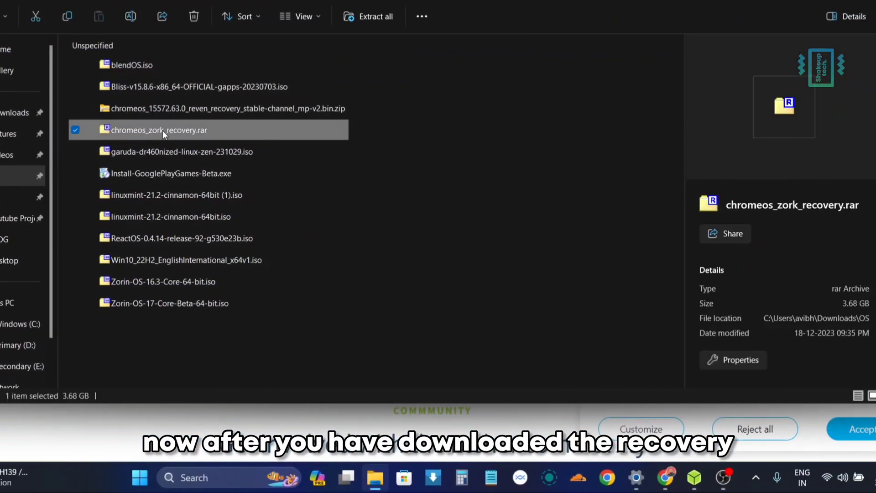
{"action": "mouse_move", "coordinate": [190, 138]}
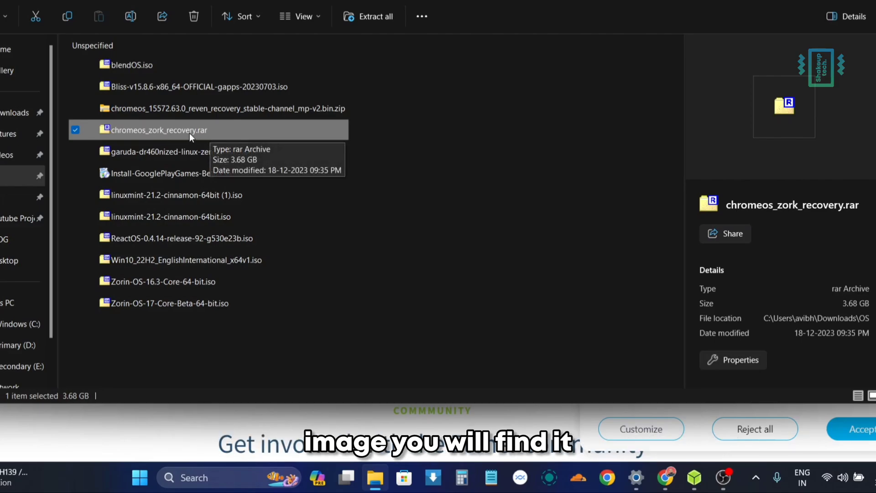
{"action": "mouse_move", "coordinate": [202, 135]}
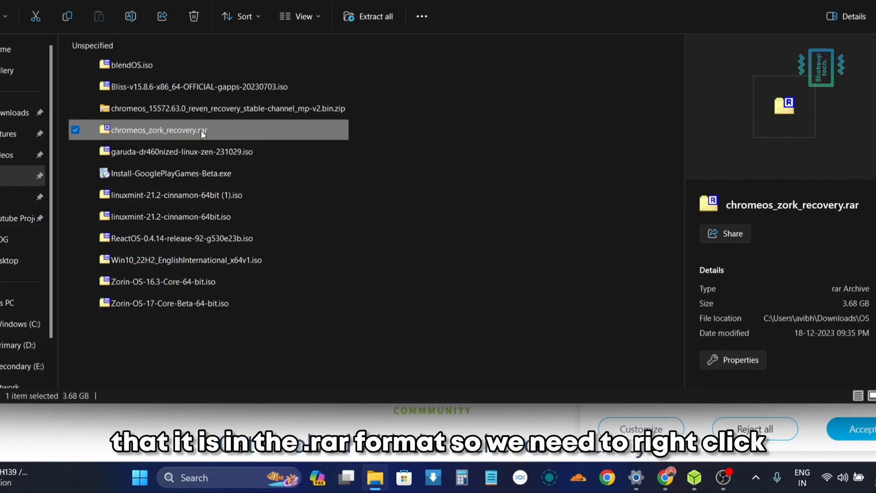
{"action": "left_click", "coordinate": [367, 16]}
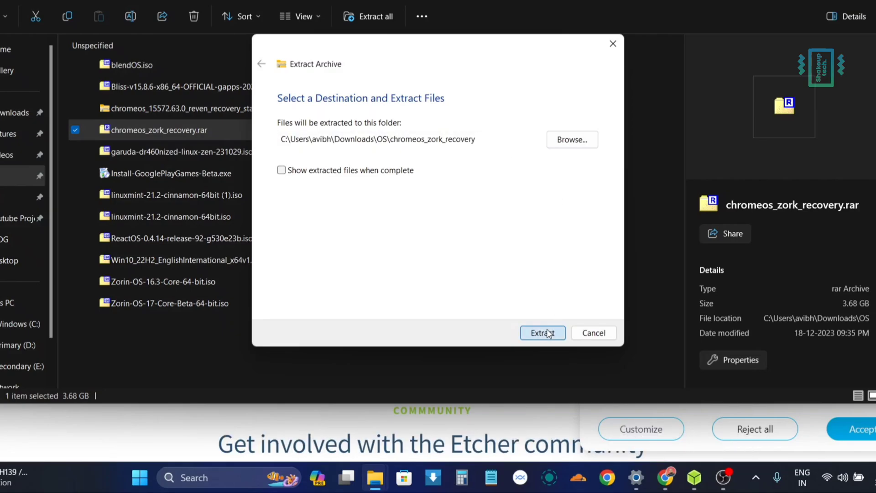
{"action": "left_click", "coordinate": [542, 333]}
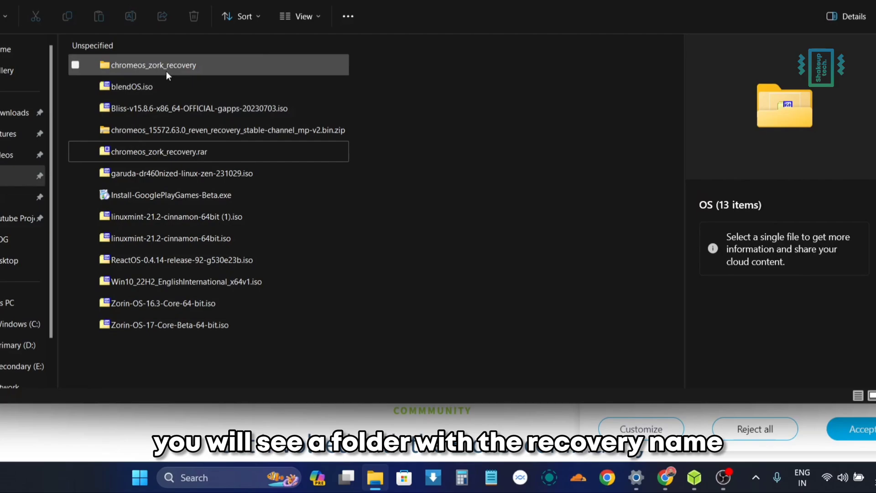
{"action": "double_click", "coordinate": [151, 65]}
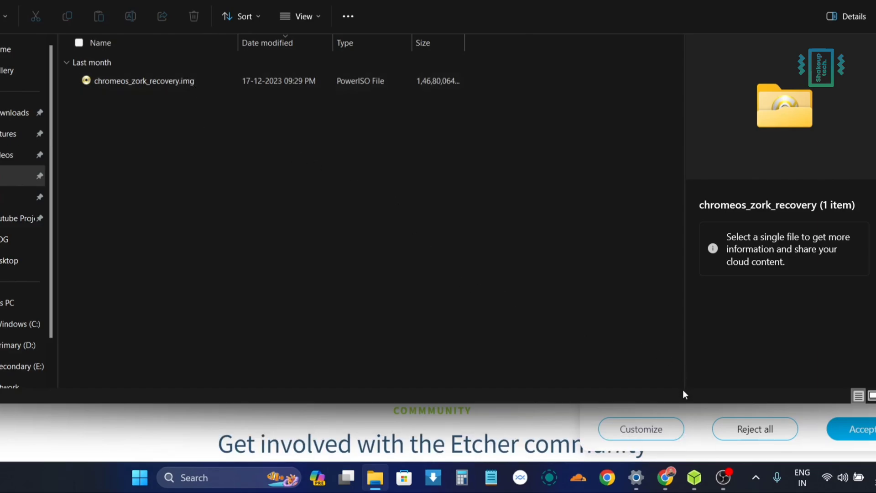
{"action": "left_click", "coordinate": [694, 478]}
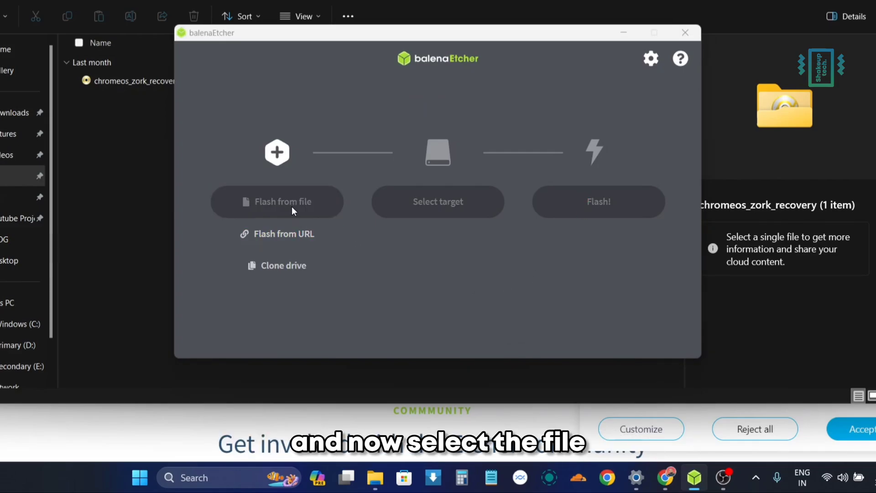
- Select chromeos_zork_recovery.img as the image to flash
{"action": "left_click", "coordinate": [276, 202]}
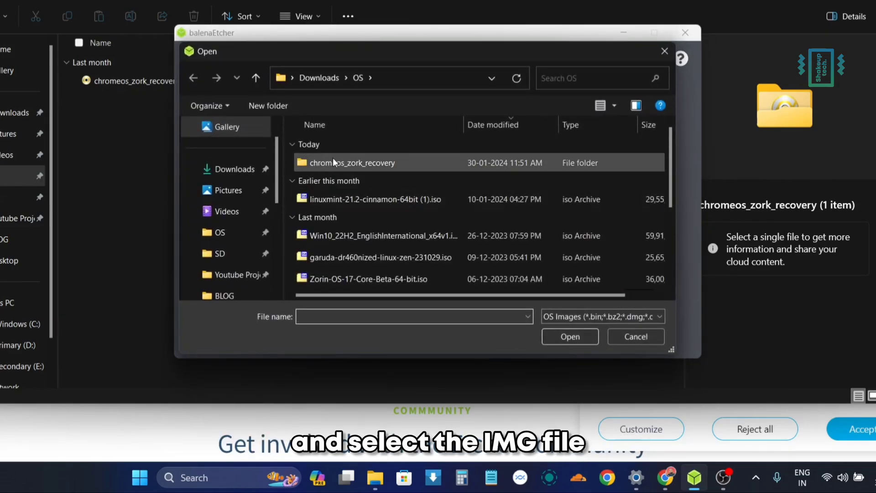
{"action": "double_click", "coordinate": [356, 163]}
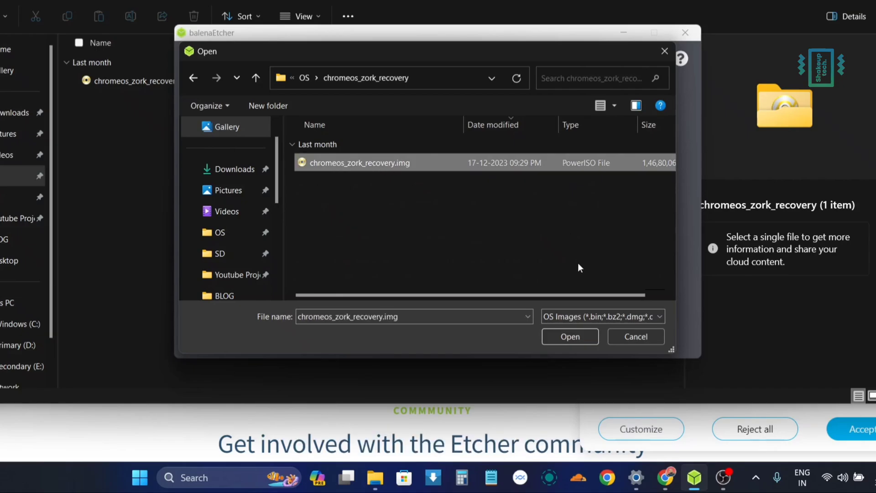
{"action": "left_click", "coordinate": [569, 337]}
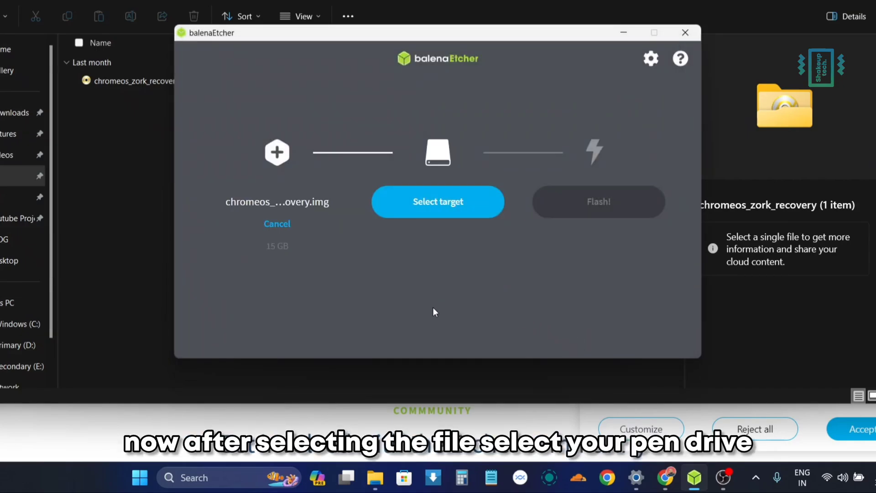
- Choose the 16.2 GB SRT USB drive as target and start flashing
{"action": "left_click", "coordinate": [437, 201]}
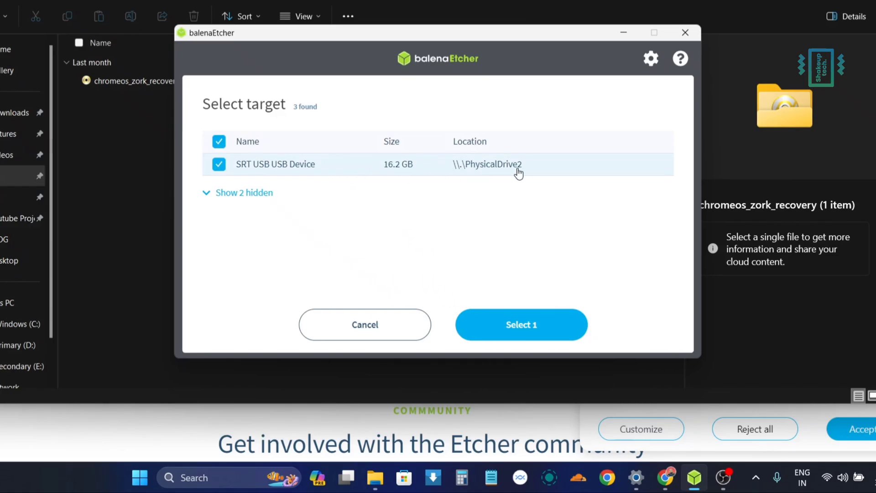
{"action": "left_click", "coordinate": [520, 325]}
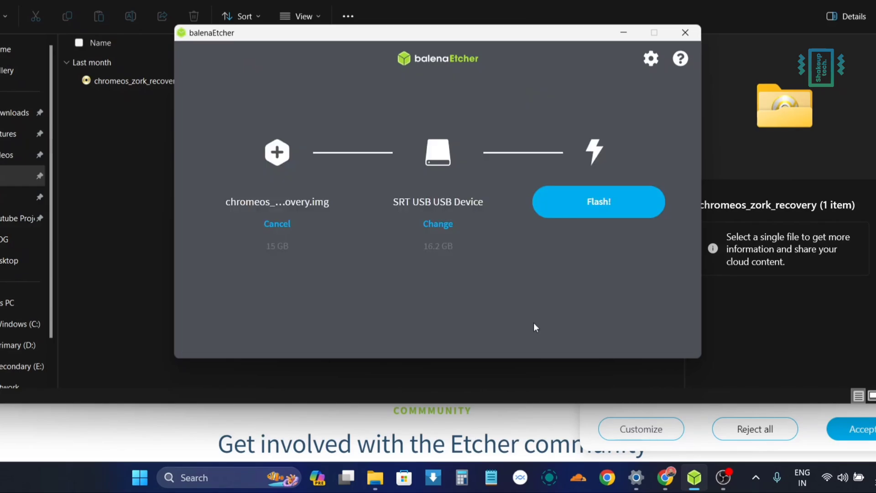
{"action": "mouse_move", "coordinate": [614, 209]}
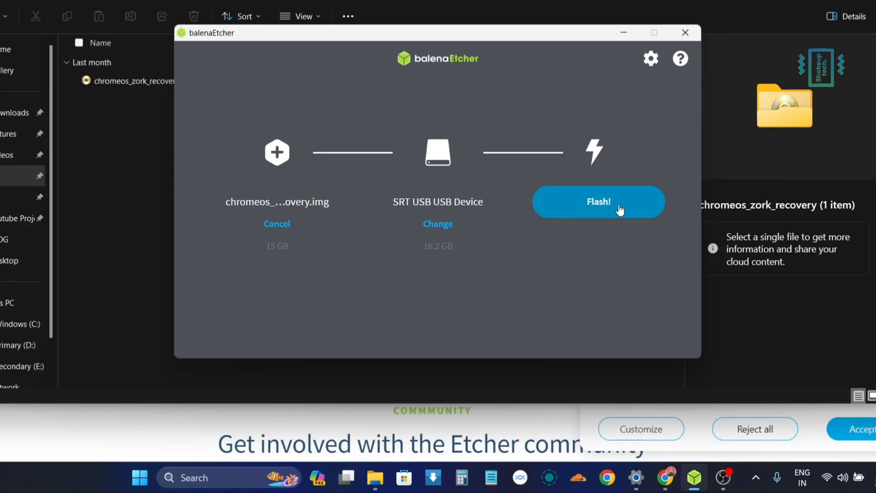
{"action": "left_click", "coordinate": [598, 201]}
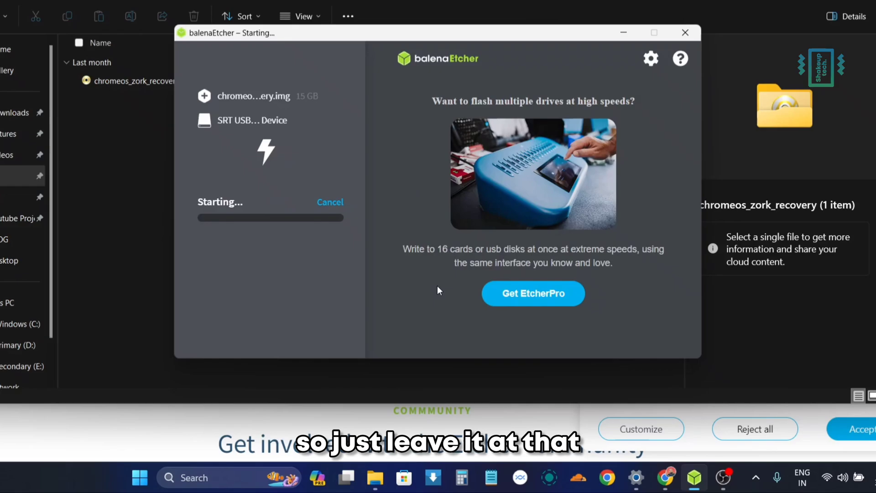
{"action": "mouse_move", "coordinate": [201, 259]}
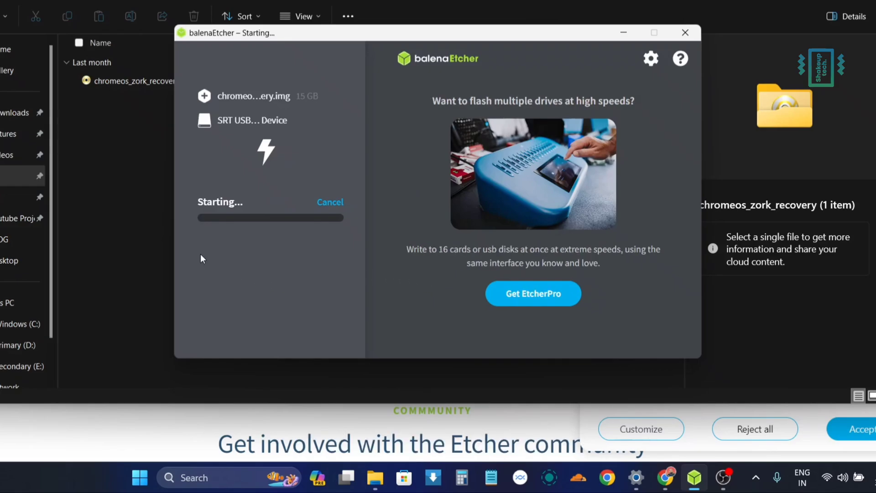
{"action": "mouse_move", "coordinate": [311, 321]}
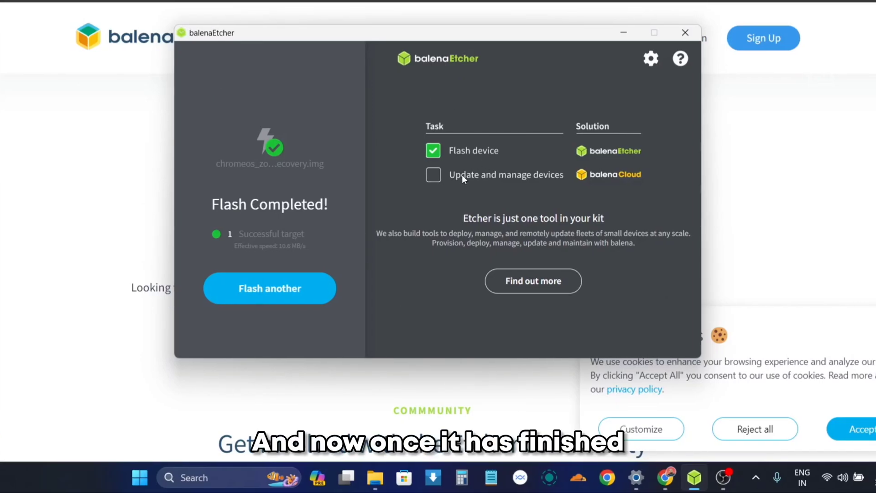
{"action": "mouse_move", "coordinate": [516, 256]}
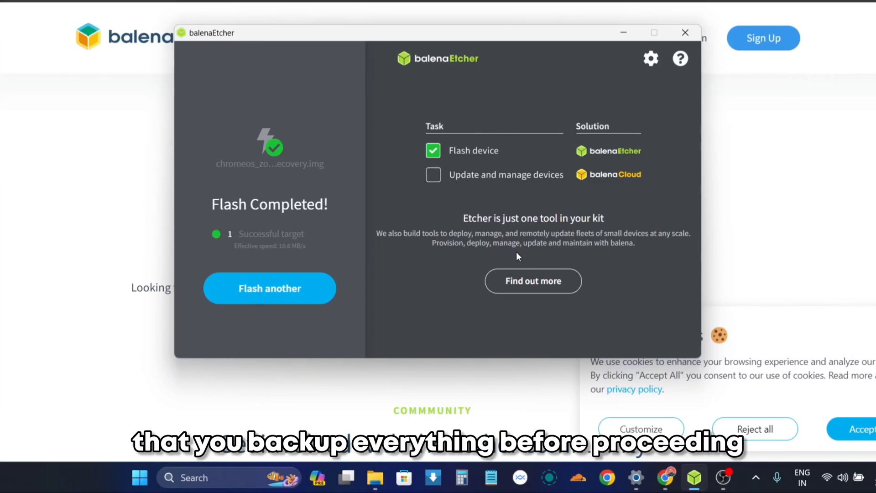
{"action": "mouse_move", "coordinate": [422, 290]}
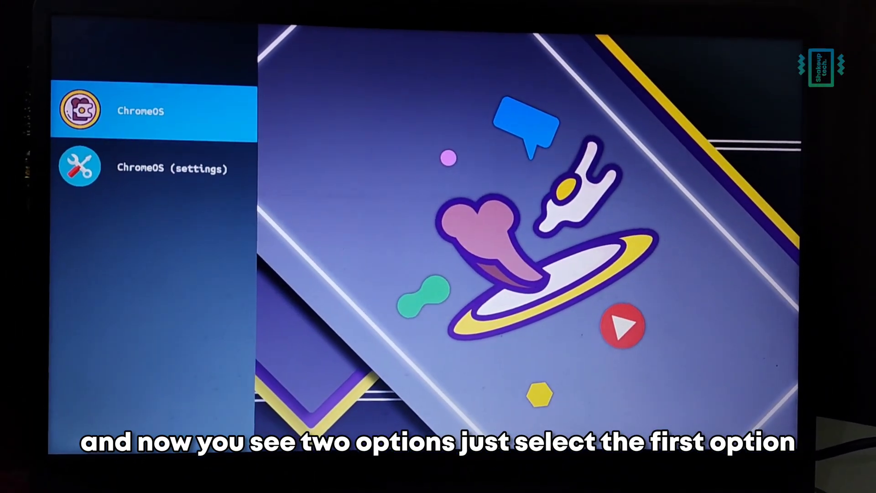
- Pick the first ChromeOS entry in the boot menu
{"action": "left_click", "coordinate": [156, 110]}
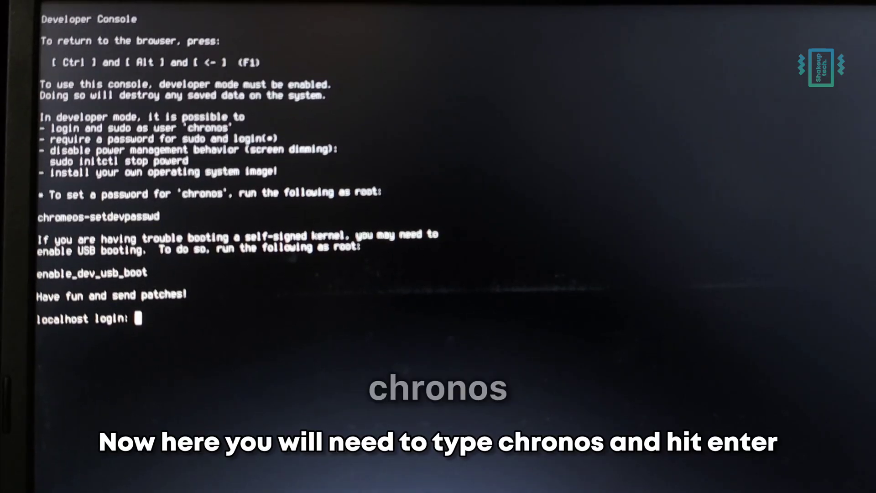
- Log in as chronos and run lsblk -e7 to list the disks
{"action": "type", "text": "chronos"}
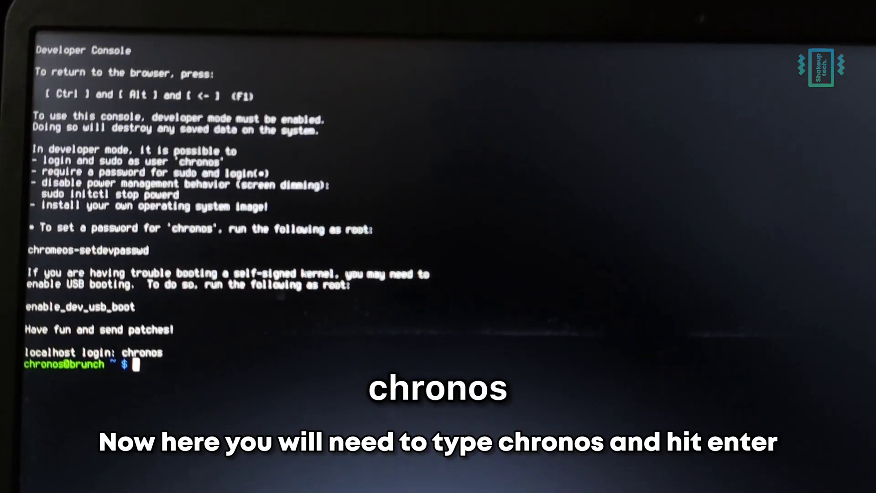
{"action": "type", "text": "lsblk -e7"}
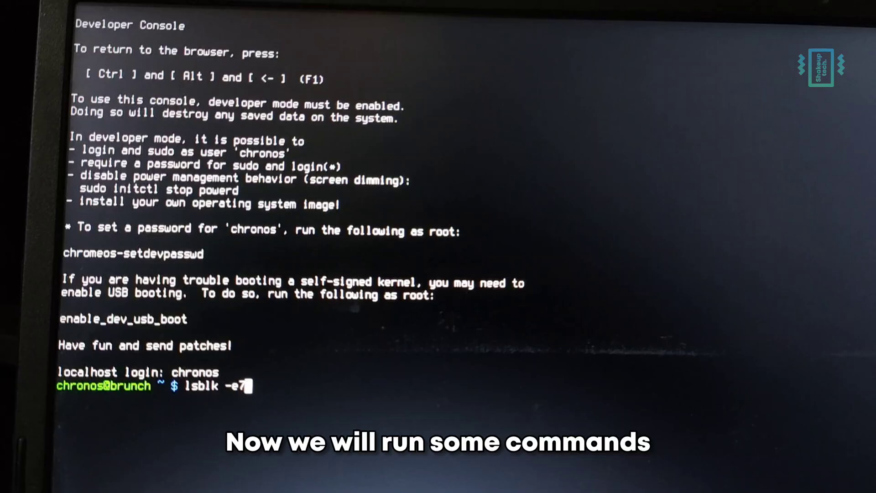
{"action": "key", "text": "Return"}
{"action": "type", "text": "sudo chromeos-install -dst /dev/sda"}
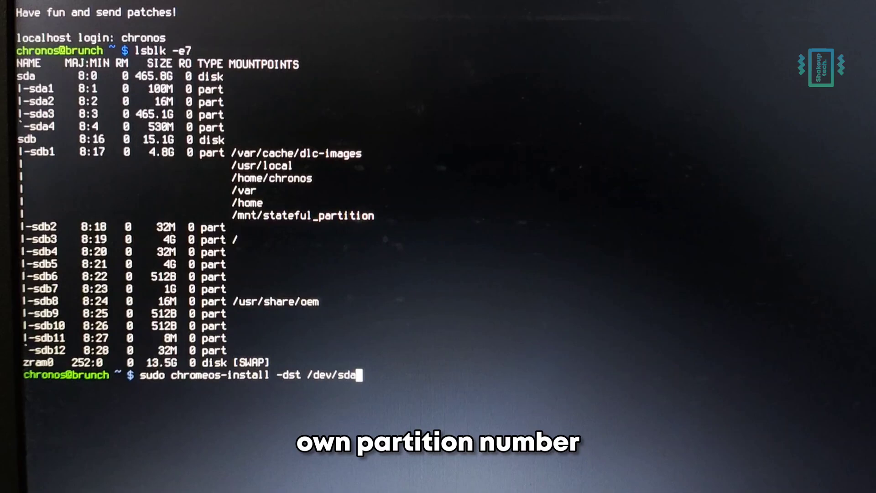
- Run sudo chromeos-install -dst /dev/sda and confirm with yes
{"action": "key", "text": "Return"}
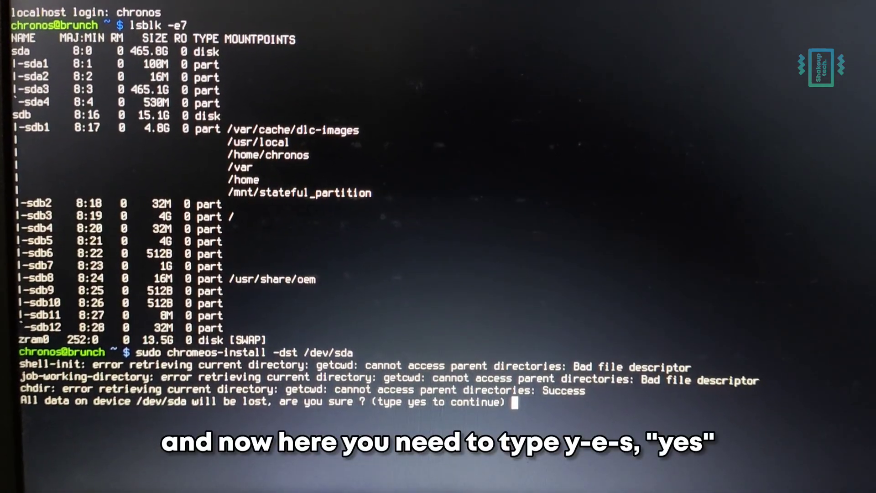
{"action": "type", "text": "yes"}
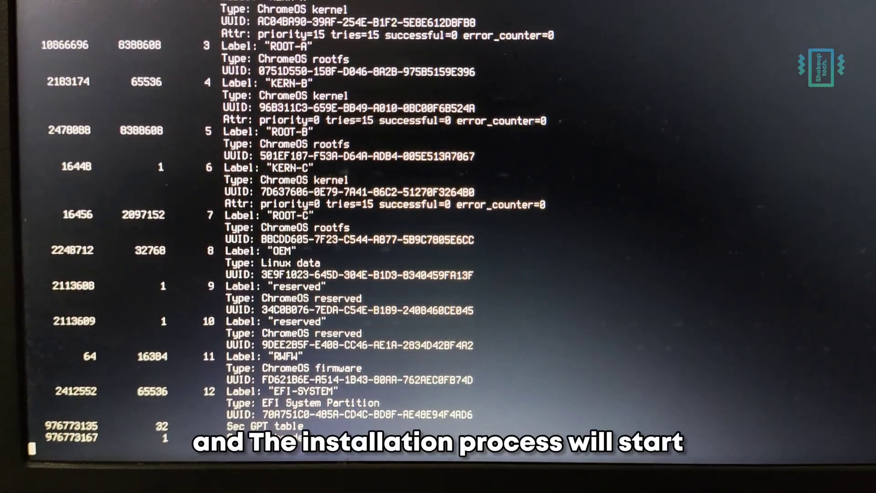
{"action": "scroll", "scroll_direction": "up", "scroll_amount": 3}
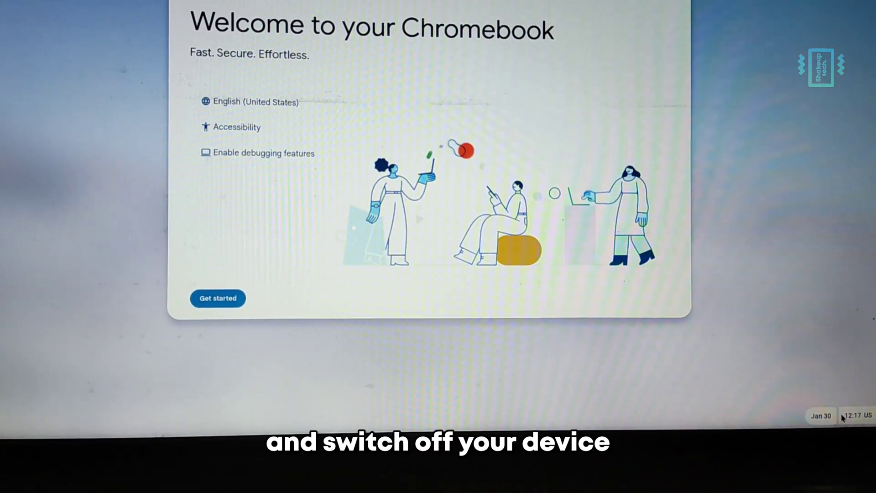
- Shut down the computer from the quick settings power menu
{"action": "left_click", "coordinate": [854, 416]}
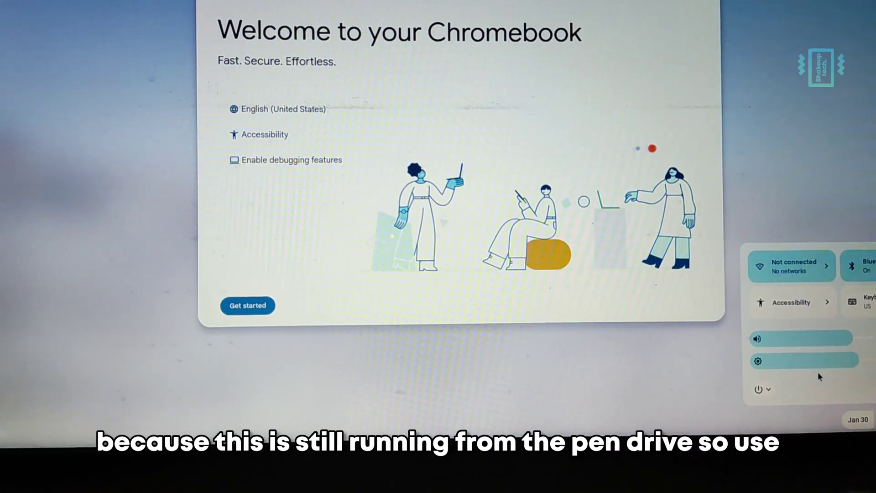
{"action": "left_click", "coordinate": [760, 389]}
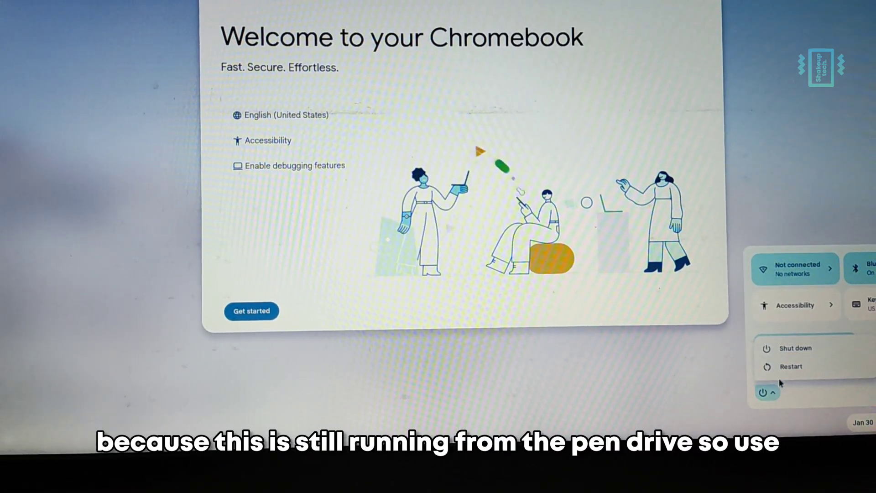
{"action": "left_click", "coordinate": [766, 392]}
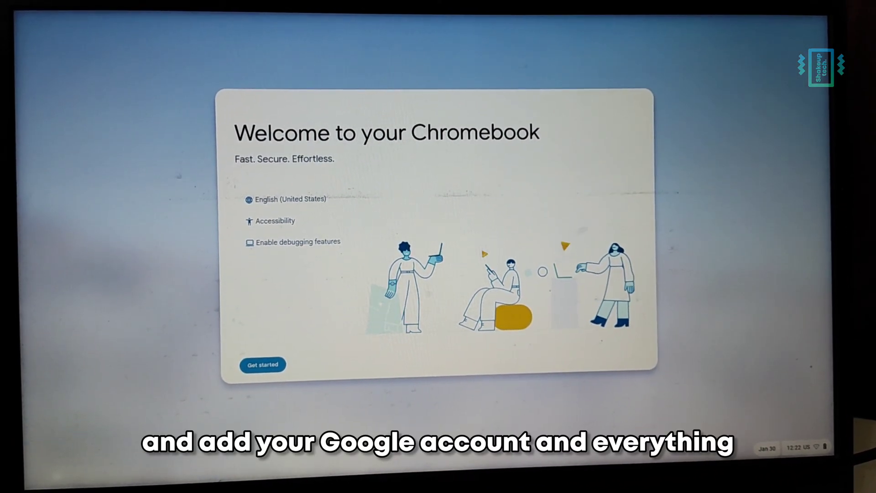
- Get started, finish setup at 'You are all set!', and close the Explore window
{"action": "left_click", "coordinate": [261, 364]}
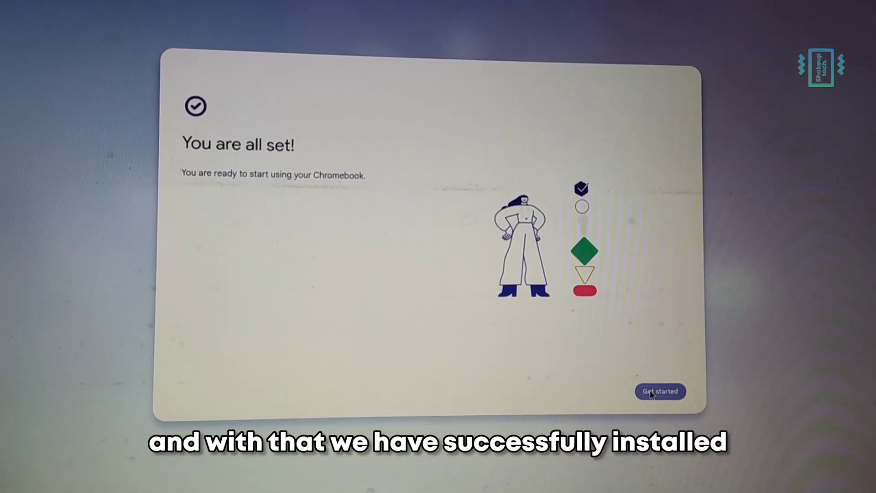
{"action": "left_click", "coordinate": [660, 391]}
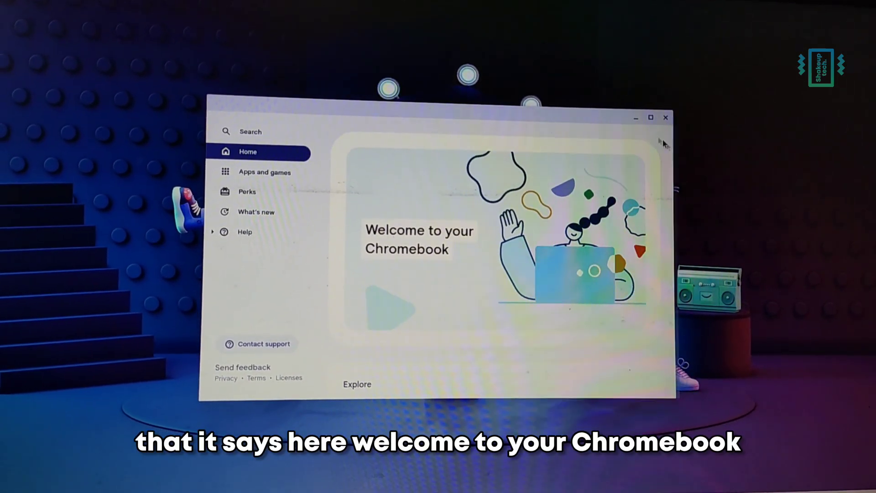
{"action": "left_click", "coordinate": [666, 117]}
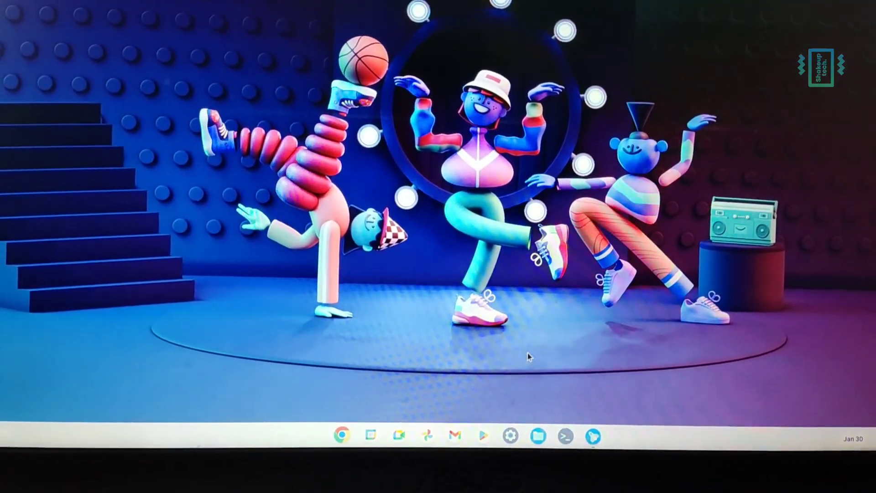
{"action": "mouse_move", "coordinate": [490, 436]}
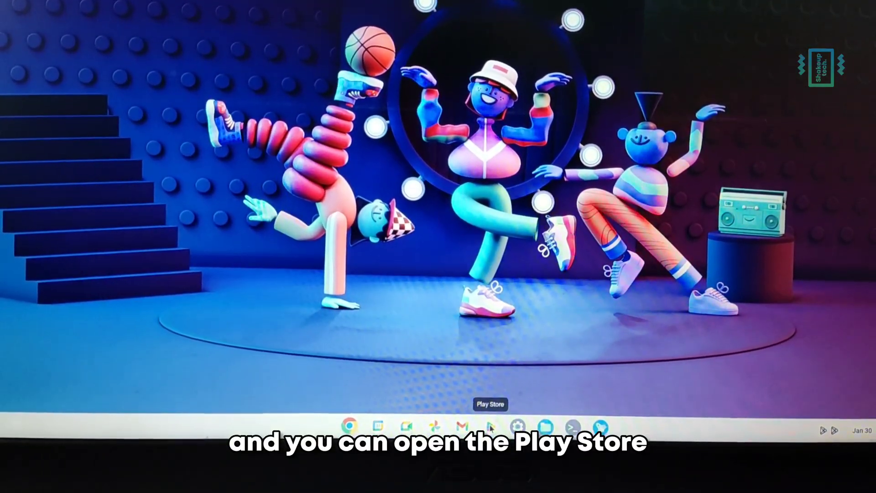
{"action": "left_click", "coordinate": [491, 425]}
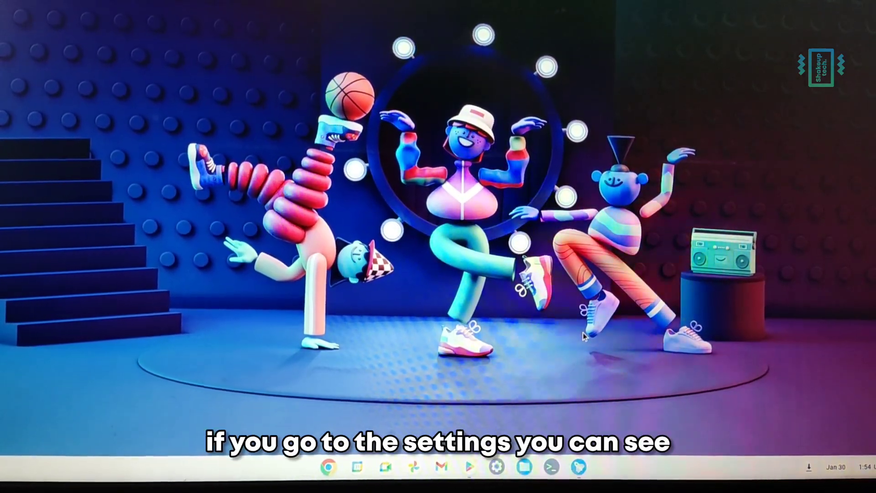
- Open Settings, go to About ChromeOS (version 118.0.5993.124), and check for updates
{"action": "left_click", "coordinate": [500, 465]}
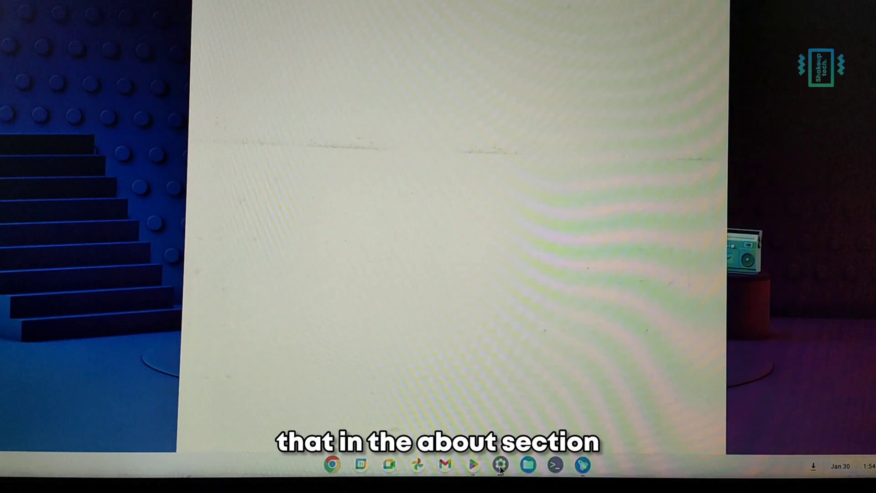
{"action": "left_click", "coordinate": [499, 464]}
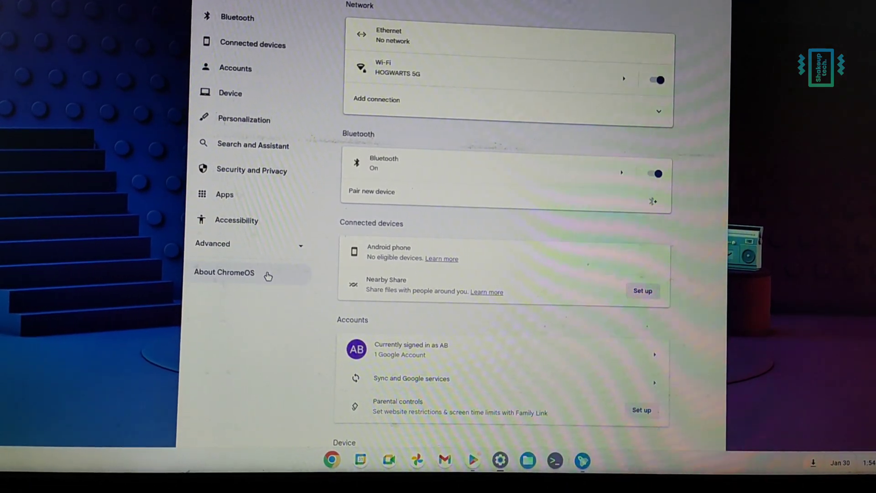
{"action": "left_click", "coordinate": [224, 272]}
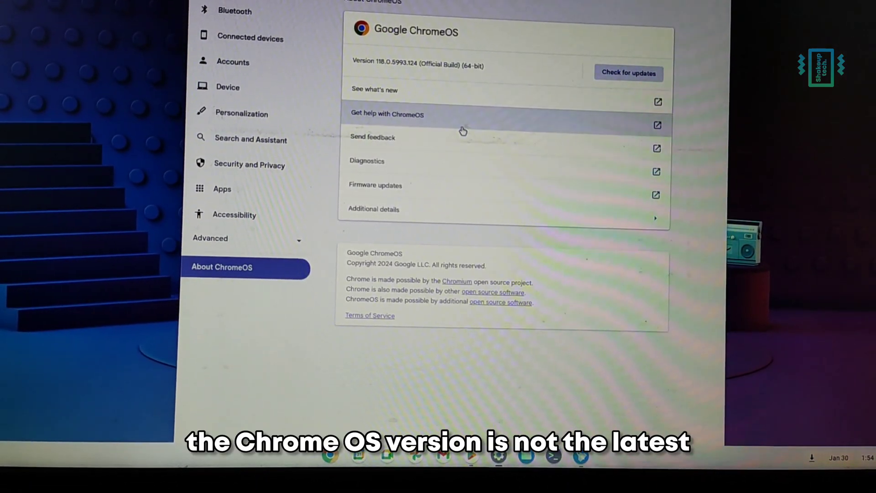
{"action": "left_click", "coordinate": [628, 72]}
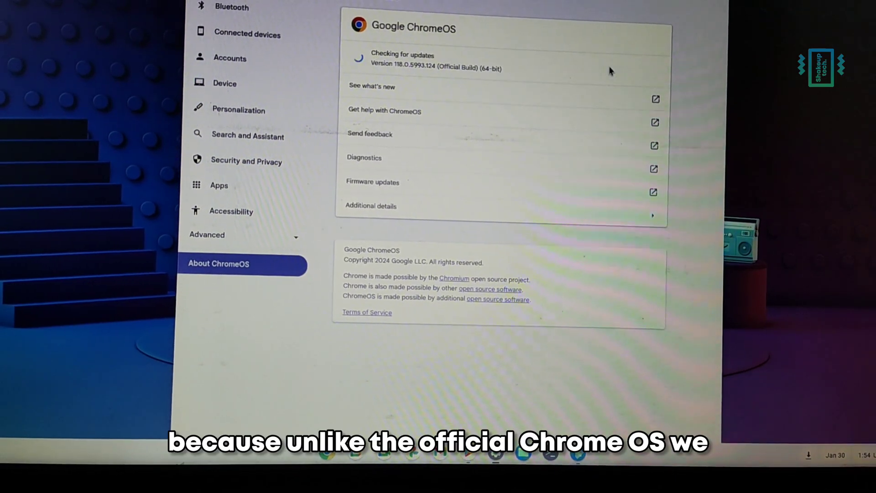